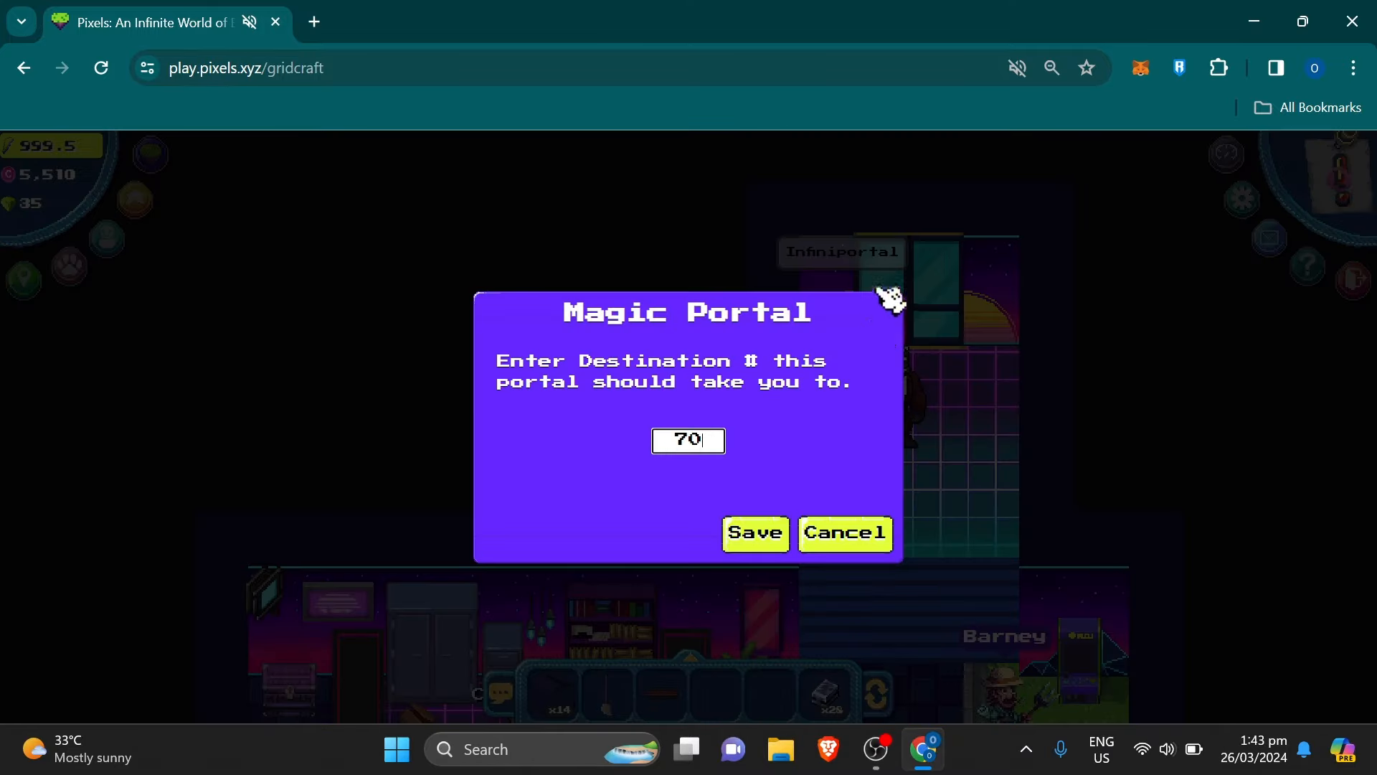
Step: Save land 704 as the Magic Portal destination, bringing up NuCyber Resident #704's info
{"action": "type", "text": "4"}
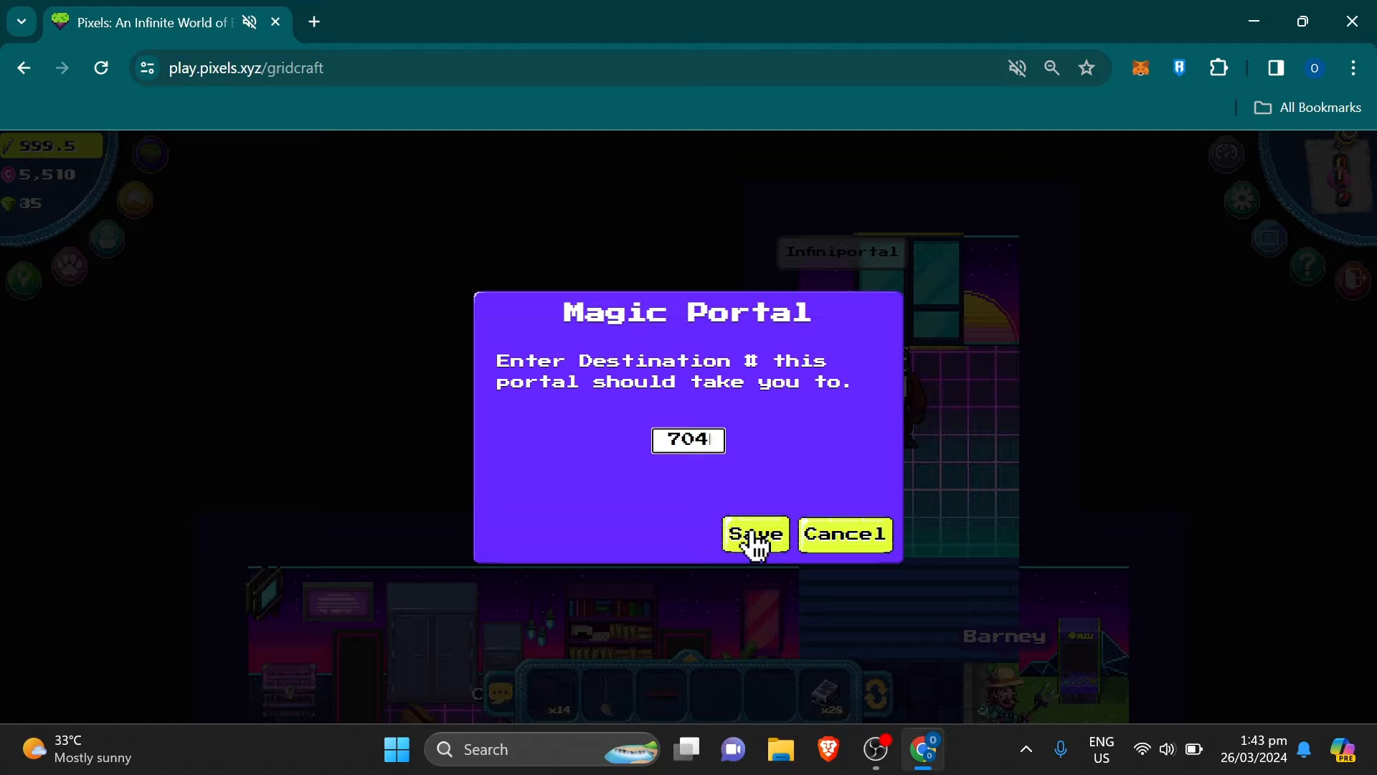
{"action": "left_click", "coordinate": [753, 534]}
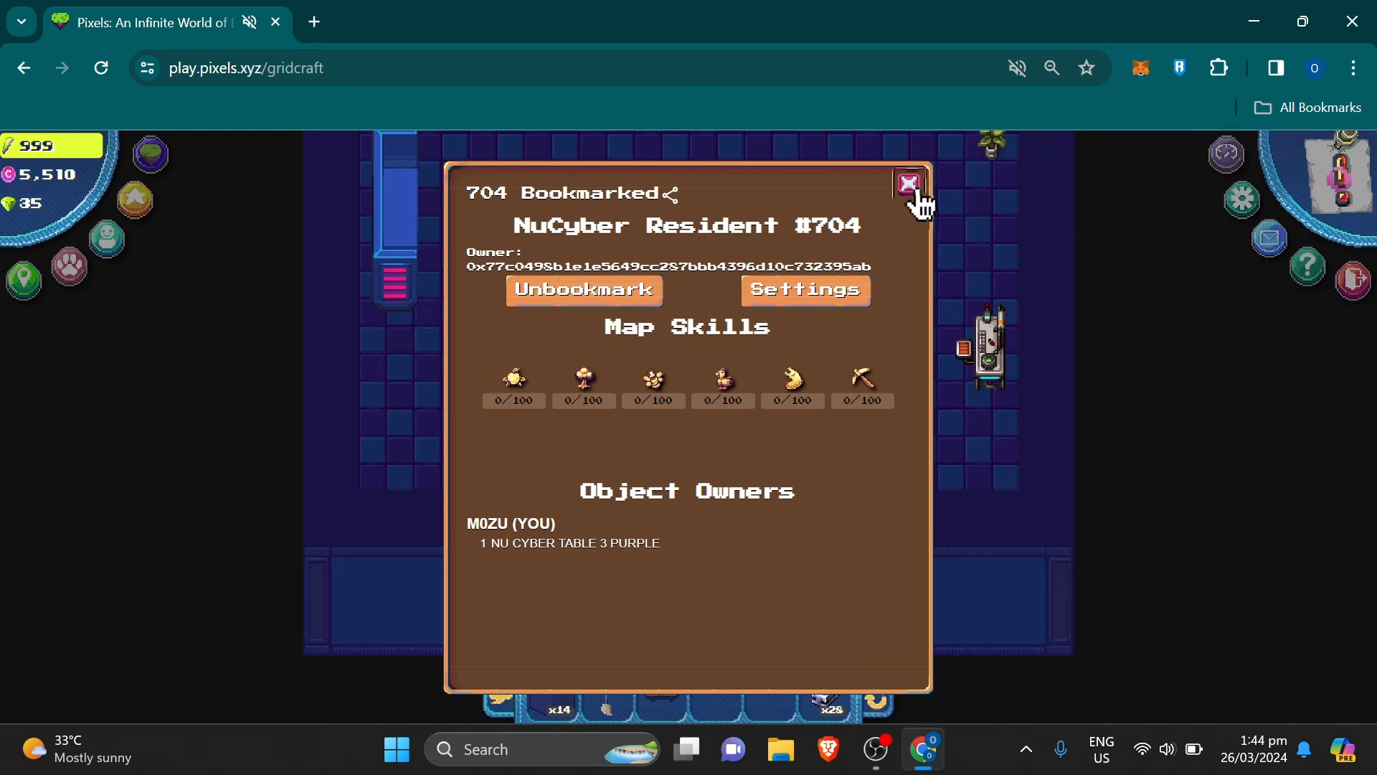
Step: Close the apartment #704 info panel so the Land & Travel menu can list land #704
{"action": "left_click", "coordinate": [909, 182]}
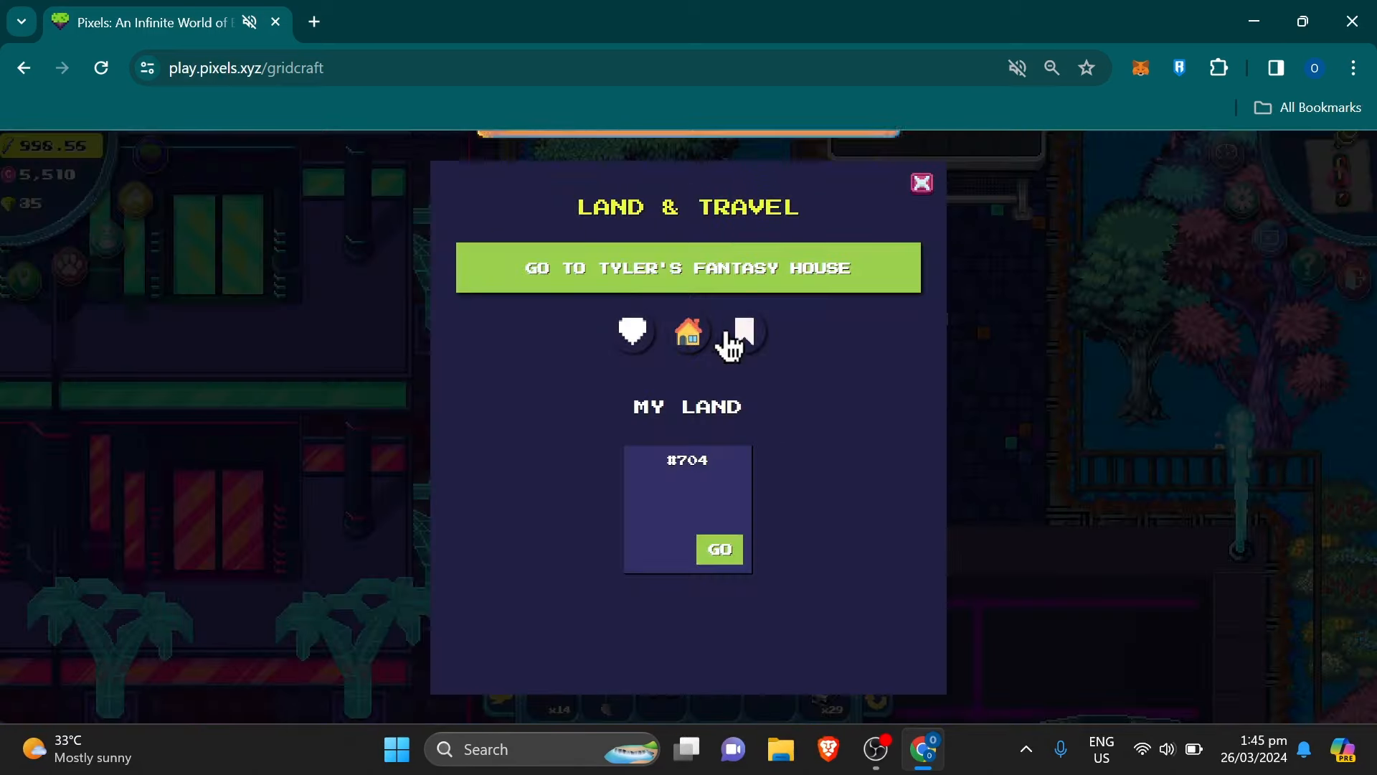
Step: Show bookmarked lands before reaching the manufacturing station's Jacket recipe
{"action": "left_click", "coordinate": [745, 332]}
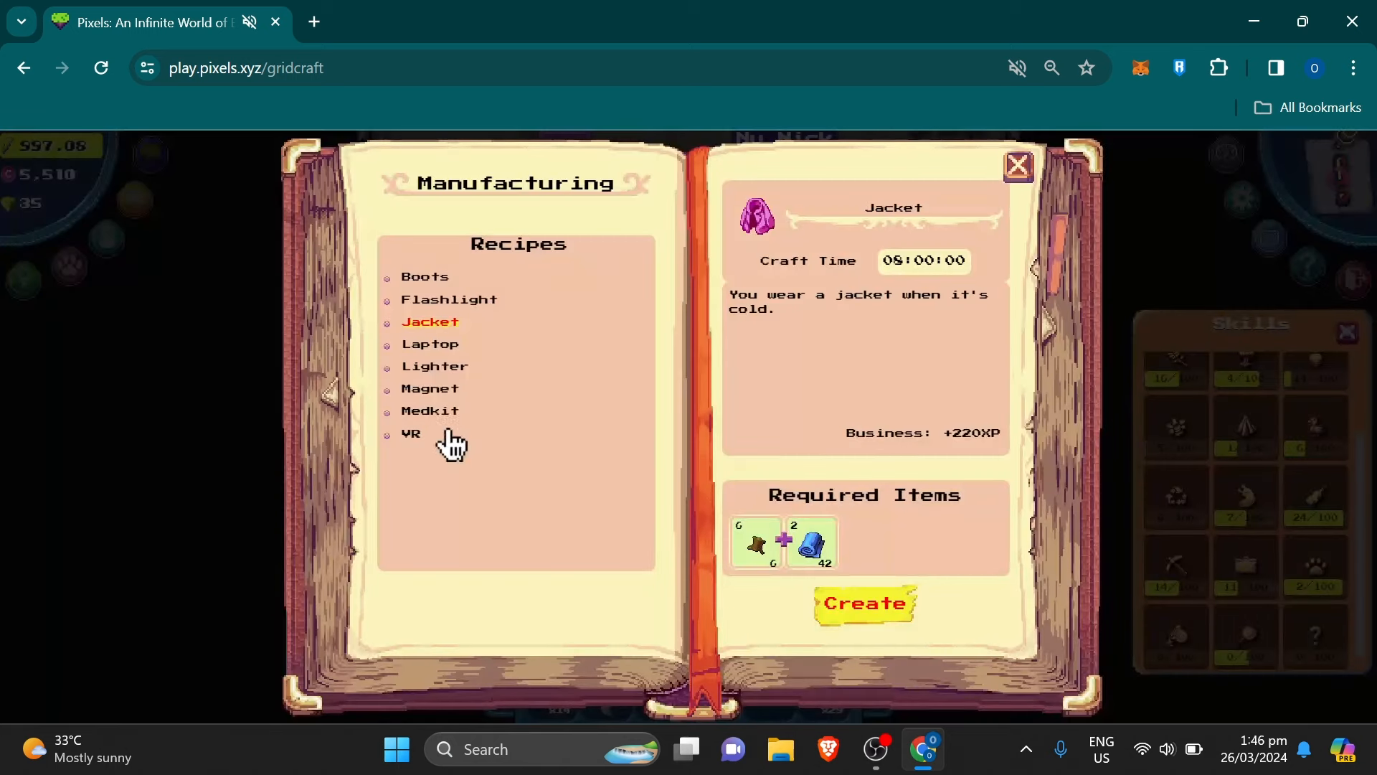
Step: Compare the Laptop and Jacket recipes, start the eight-hour Jacket craft, and close the recipe books
{"action": "left_click", "coordinate": [429, 343]}
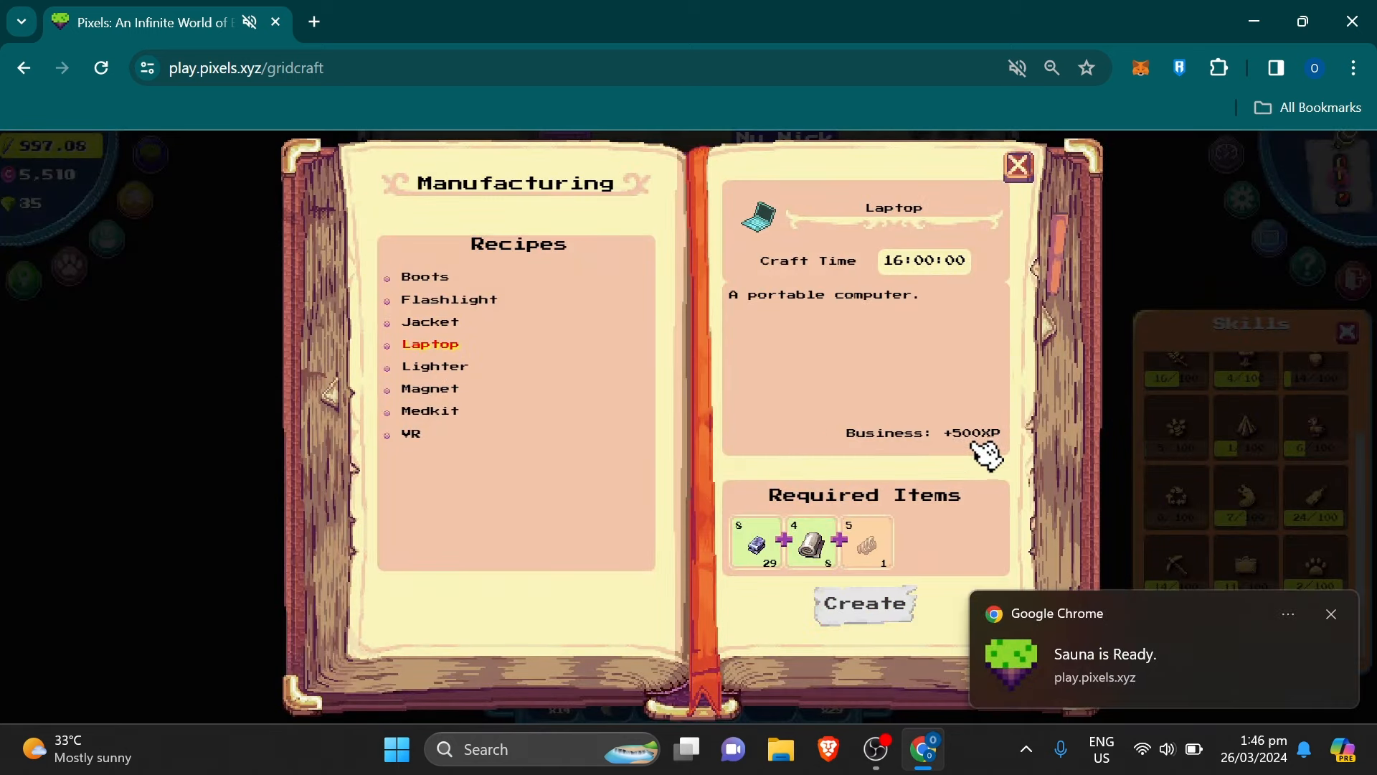
{"action": "left_click", "coordinate": [429, 321]}
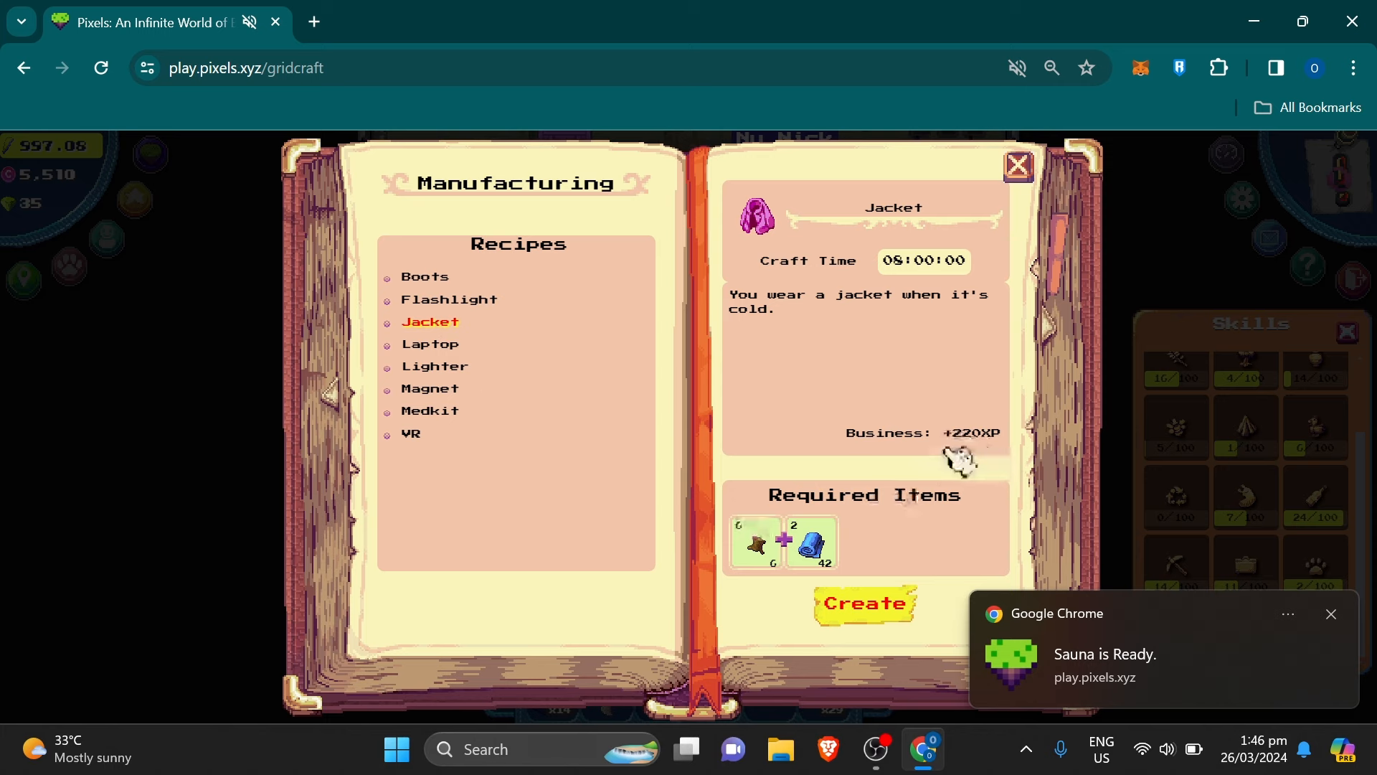
{"action": "mouse_move", "coordinate": [869, 616]}
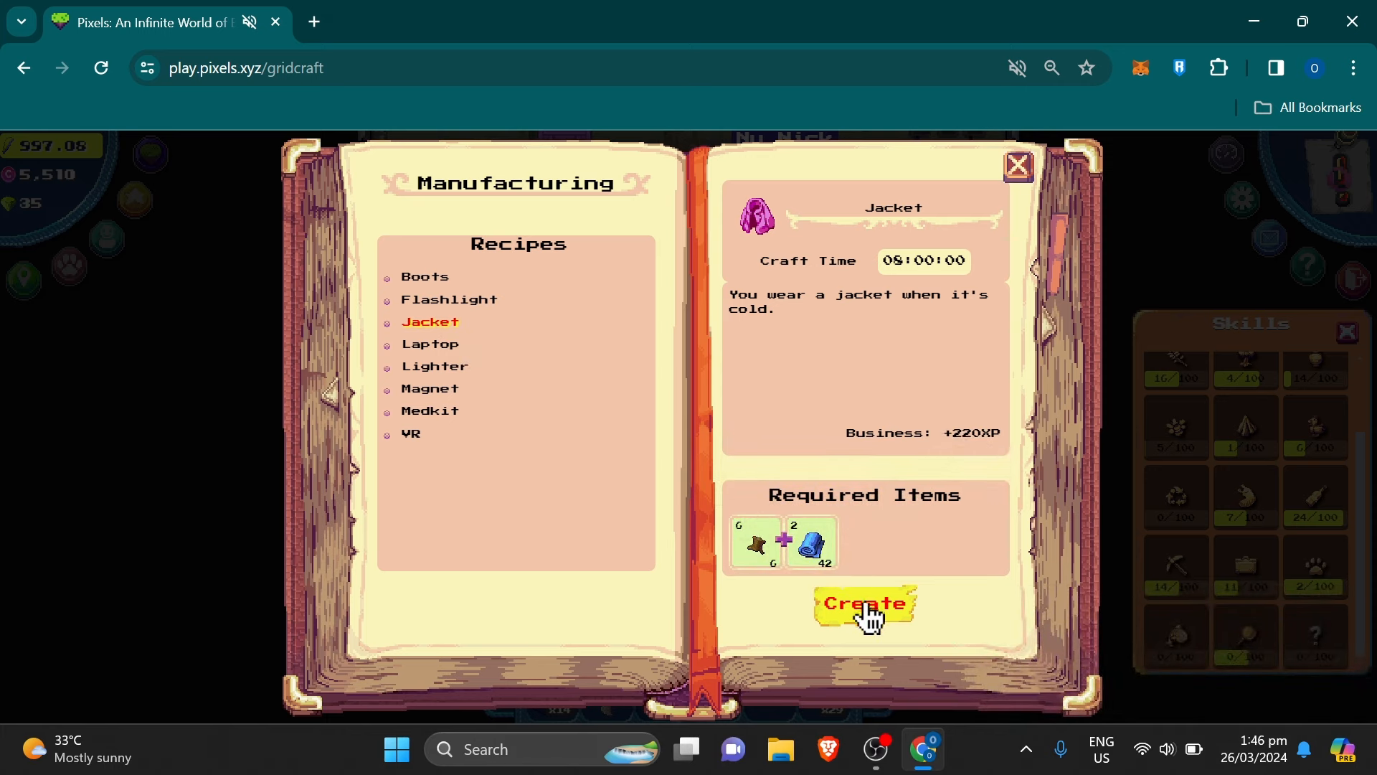
{"action": "left_click", "coordinate": [864, 608]}
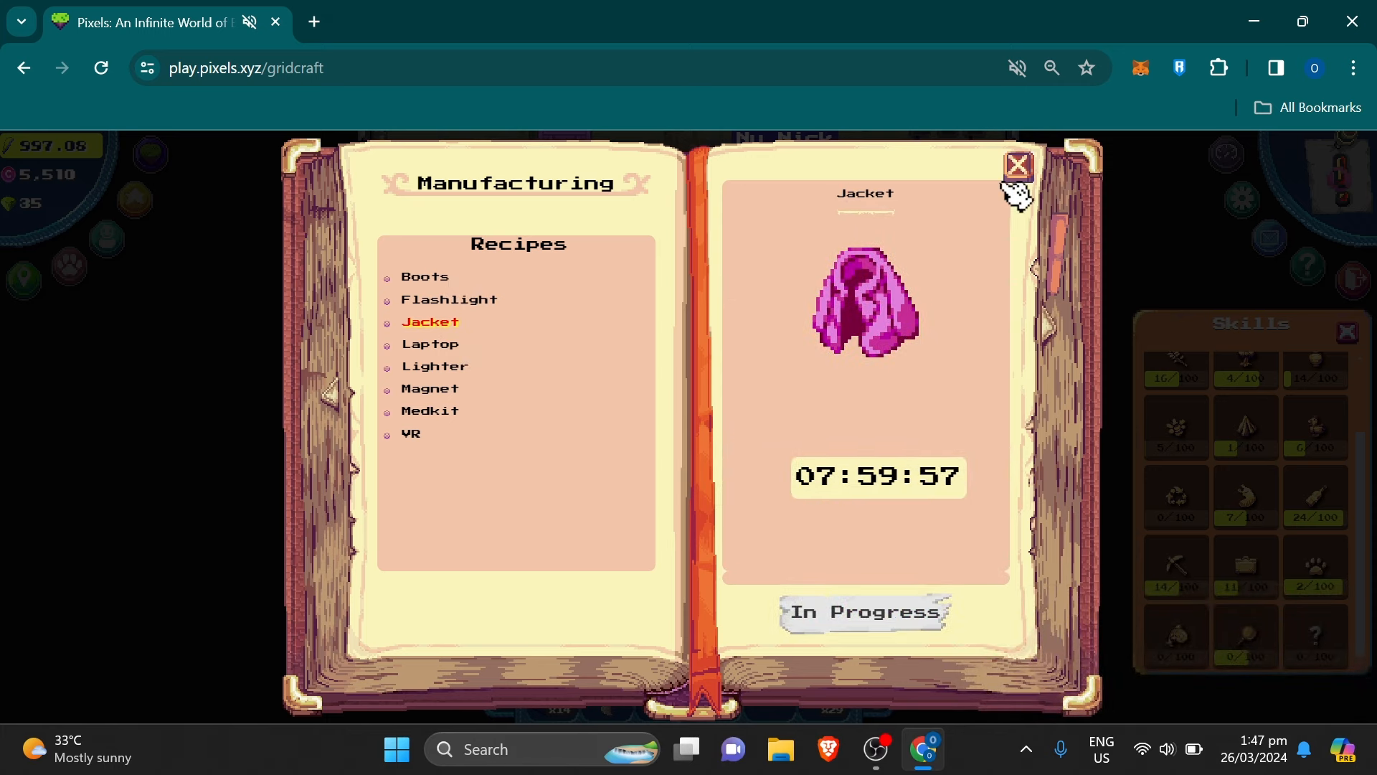
{"action": "left_click", "coordinate": [1016, 165]}
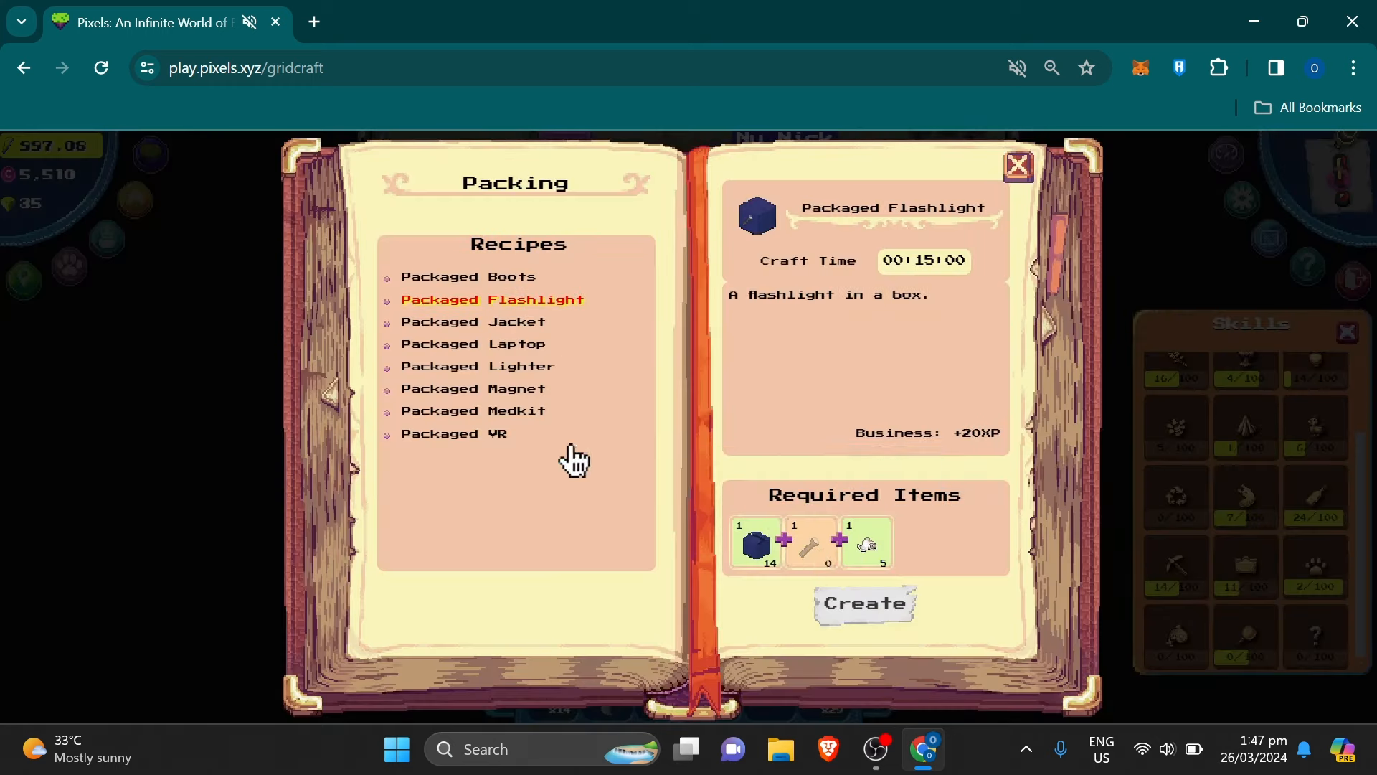
{"action": "left_click", "coordinate": [1017, 165]}
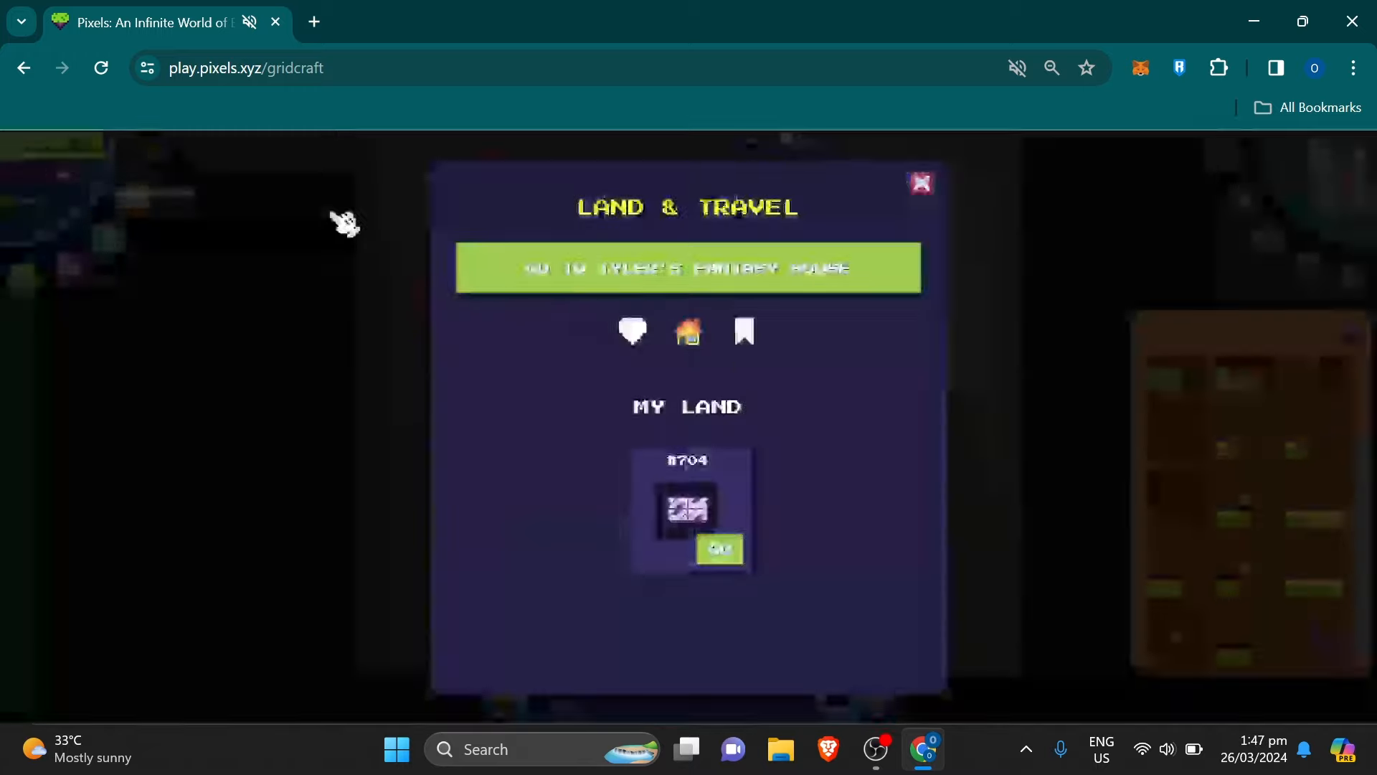
Step: Travel to bookmarked apartment #704 and sell the Packaged Laptop for 420 at NuCyber GO
{"action": "left_click", "coordinate": [745, 331]}
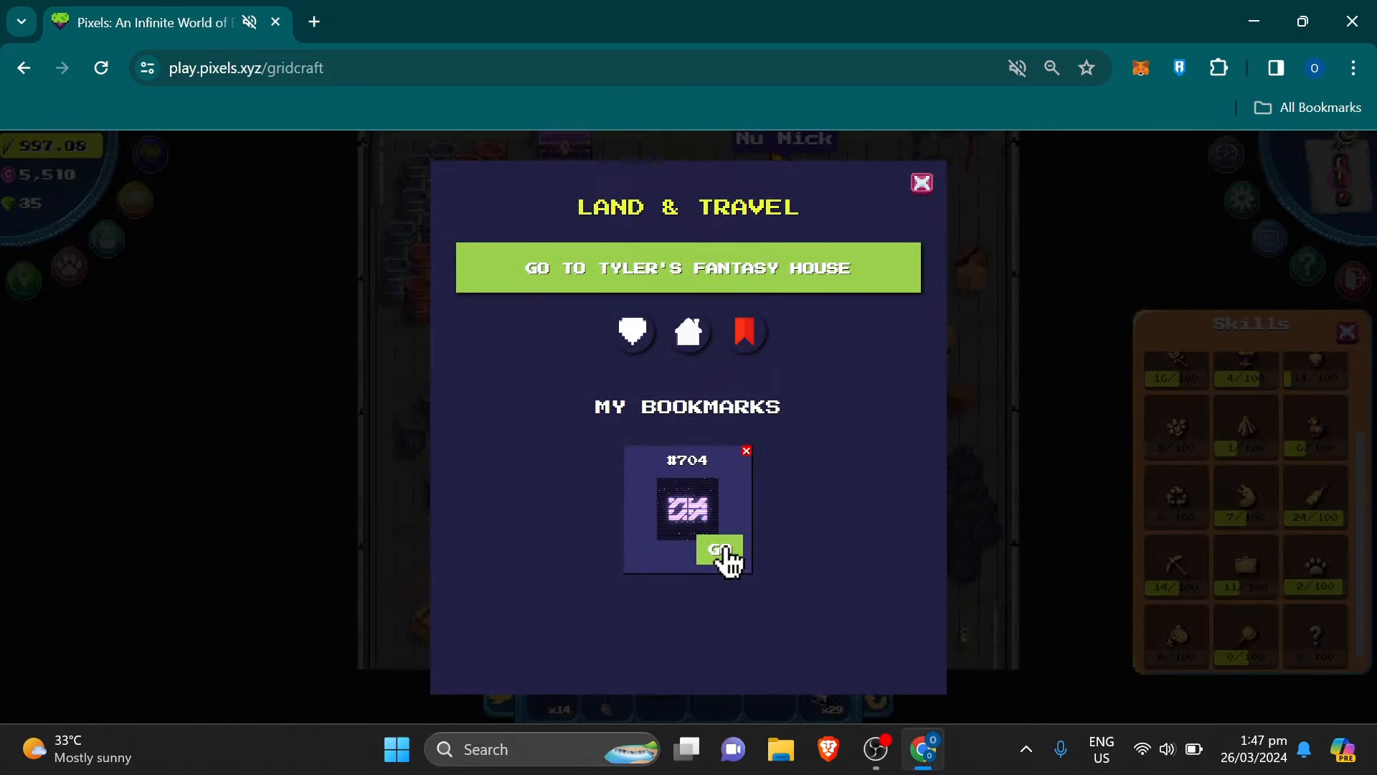
{"action": "left_click", "coordinate": [719, 549]}
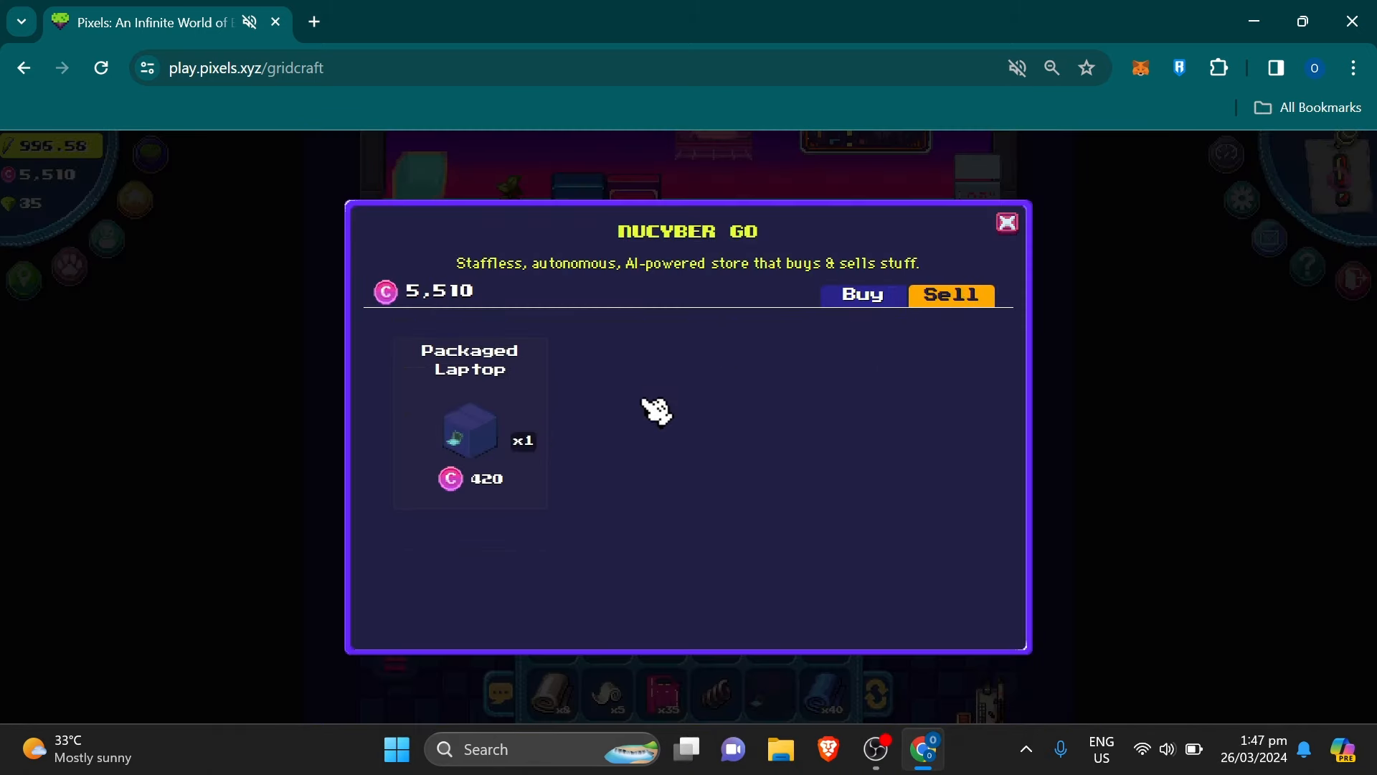
{"action": "mouse_move", "coordinate": [480, 421]}
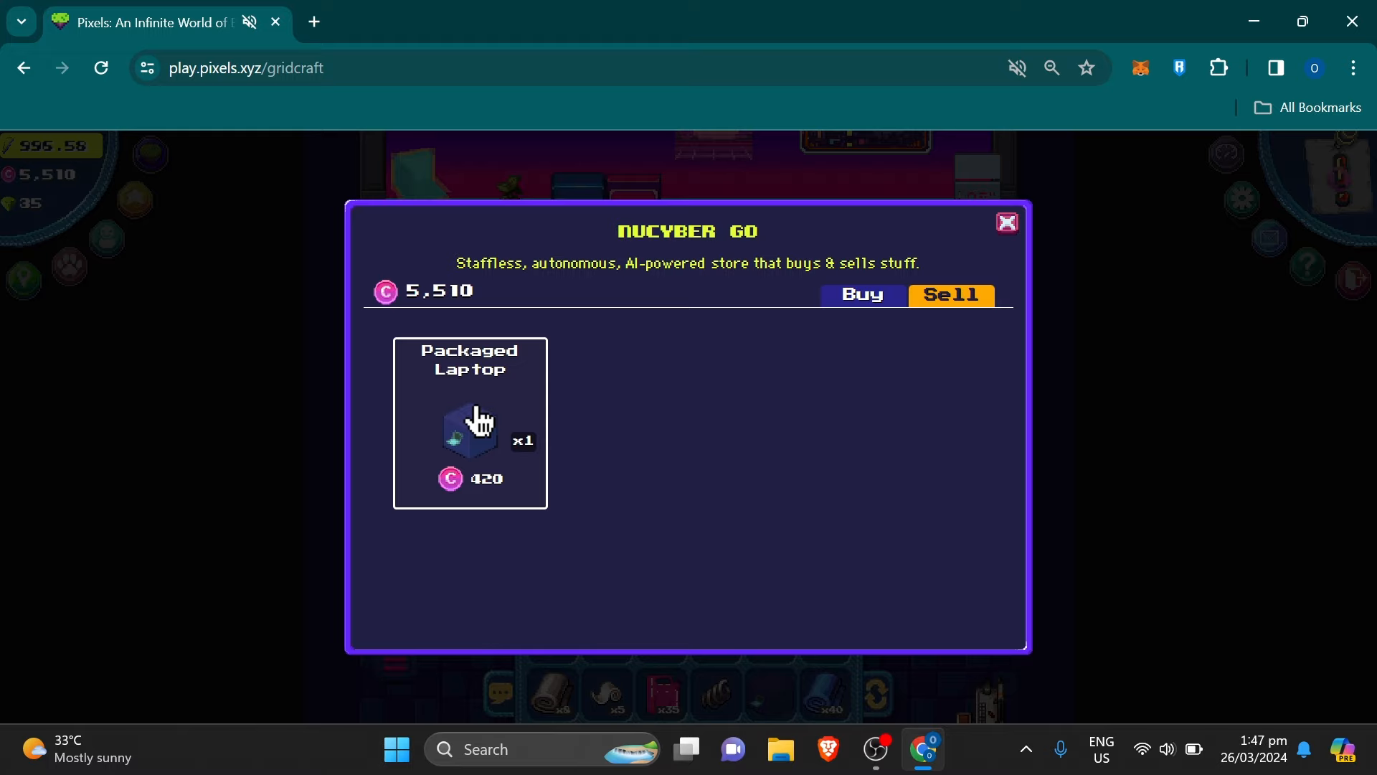
{"action": "left_click", "coordinate": [469, 431]}
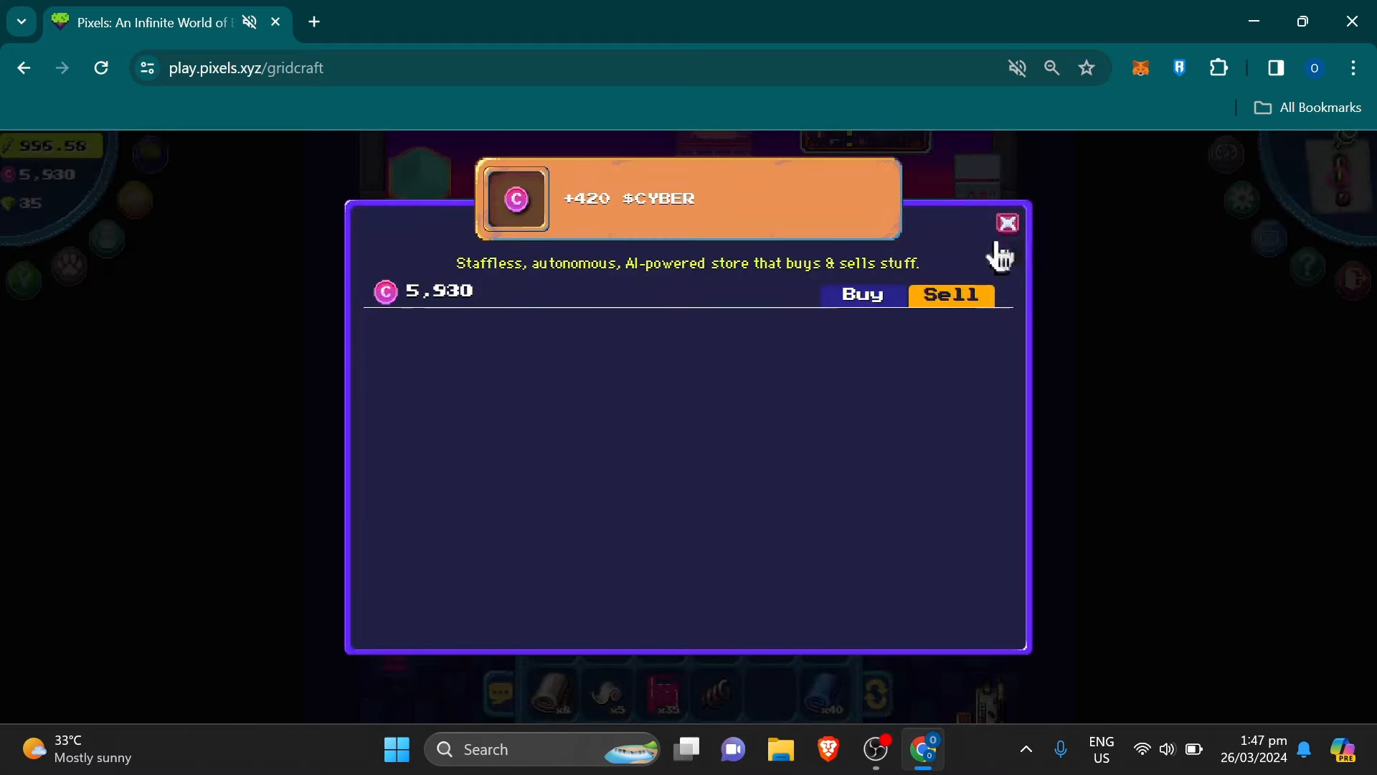
{"action": "left_click", "coordinate": [1008, 222]}
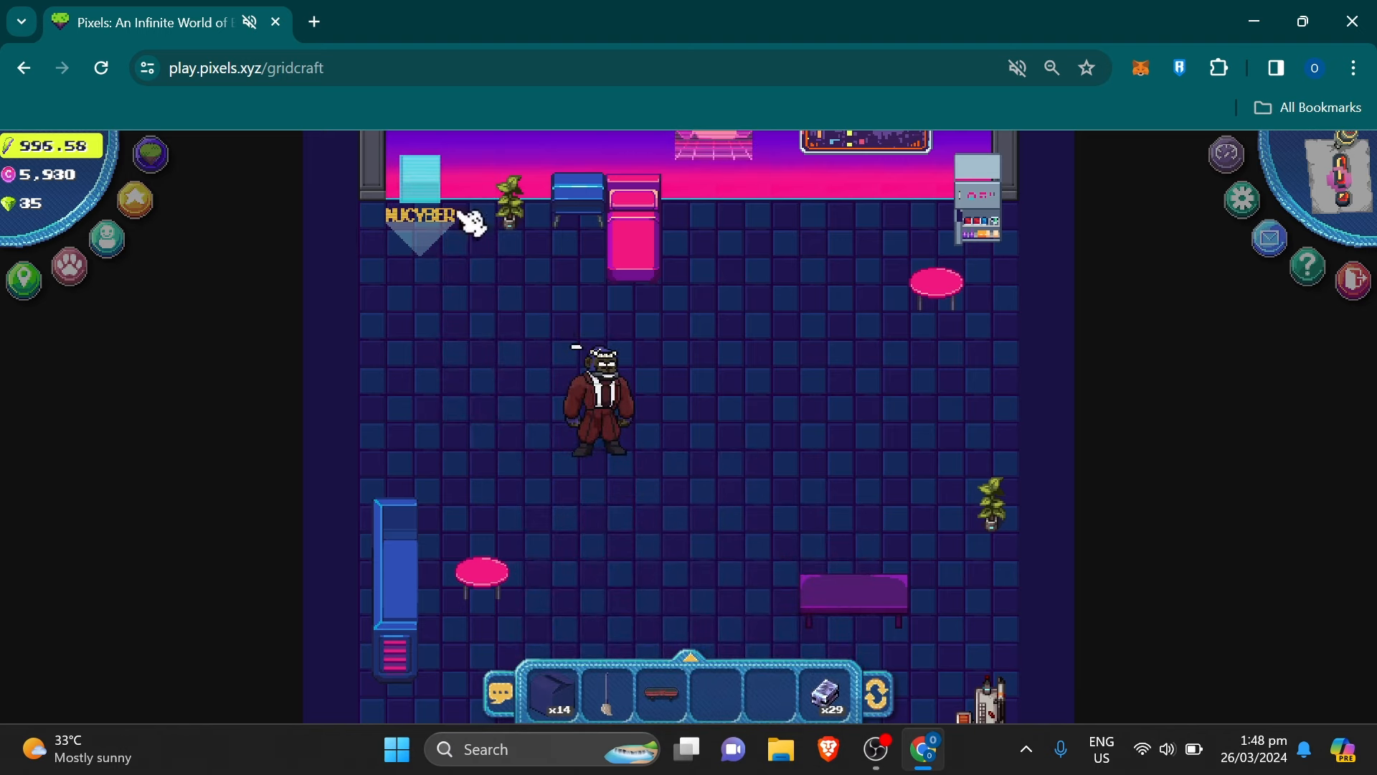
{"action": "left_click", "coordinate": [313, 21]}
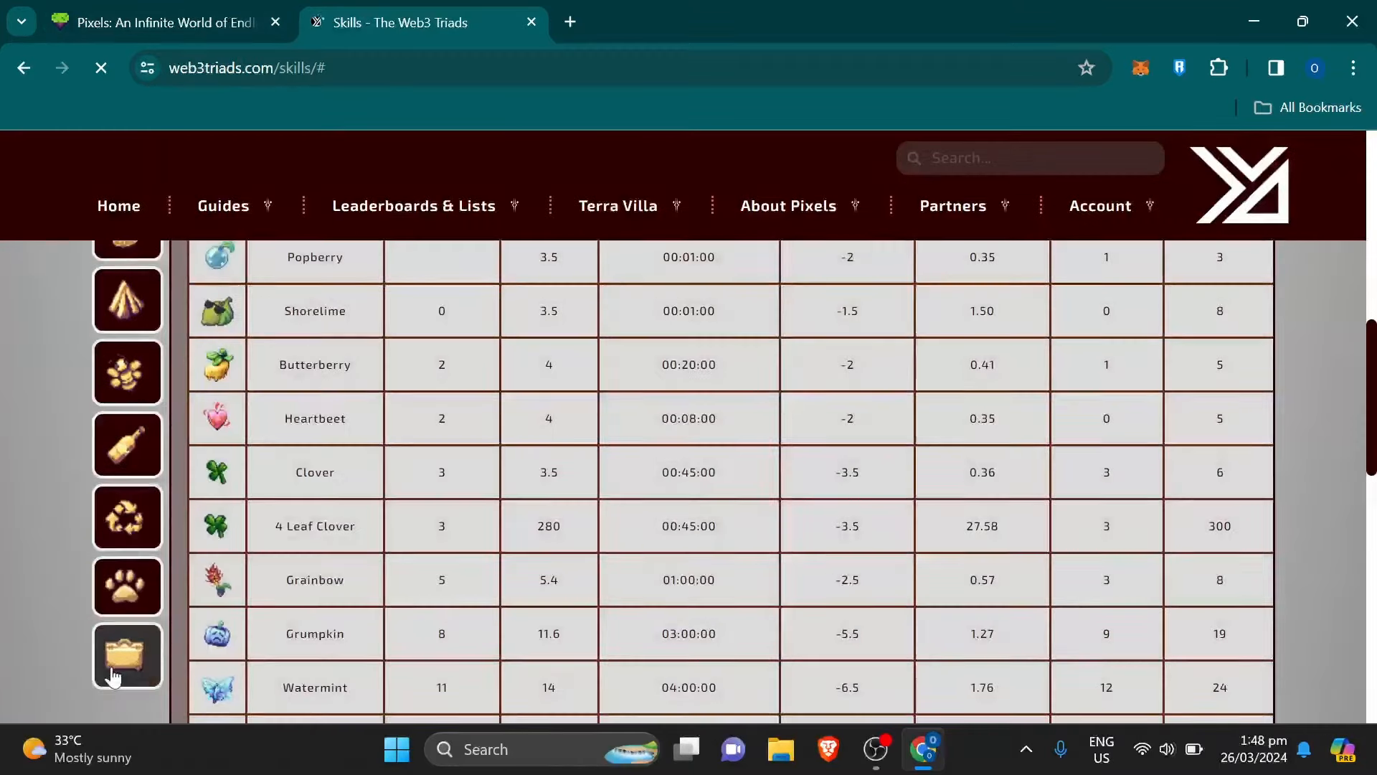
{"action": "left_click", "coordinate": [126, 654]}
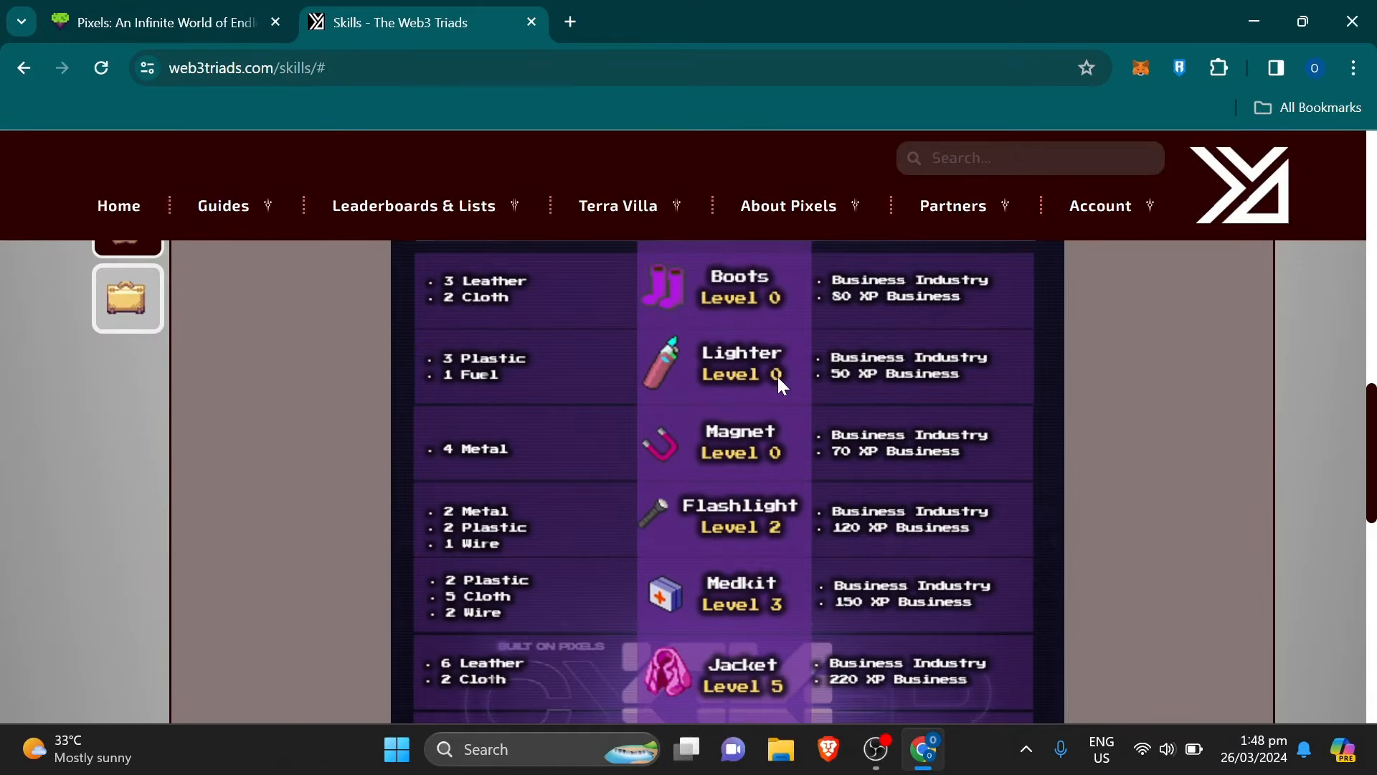
{"action": "scroll", "scroll_direction": "down", "scroll_amount": 3}
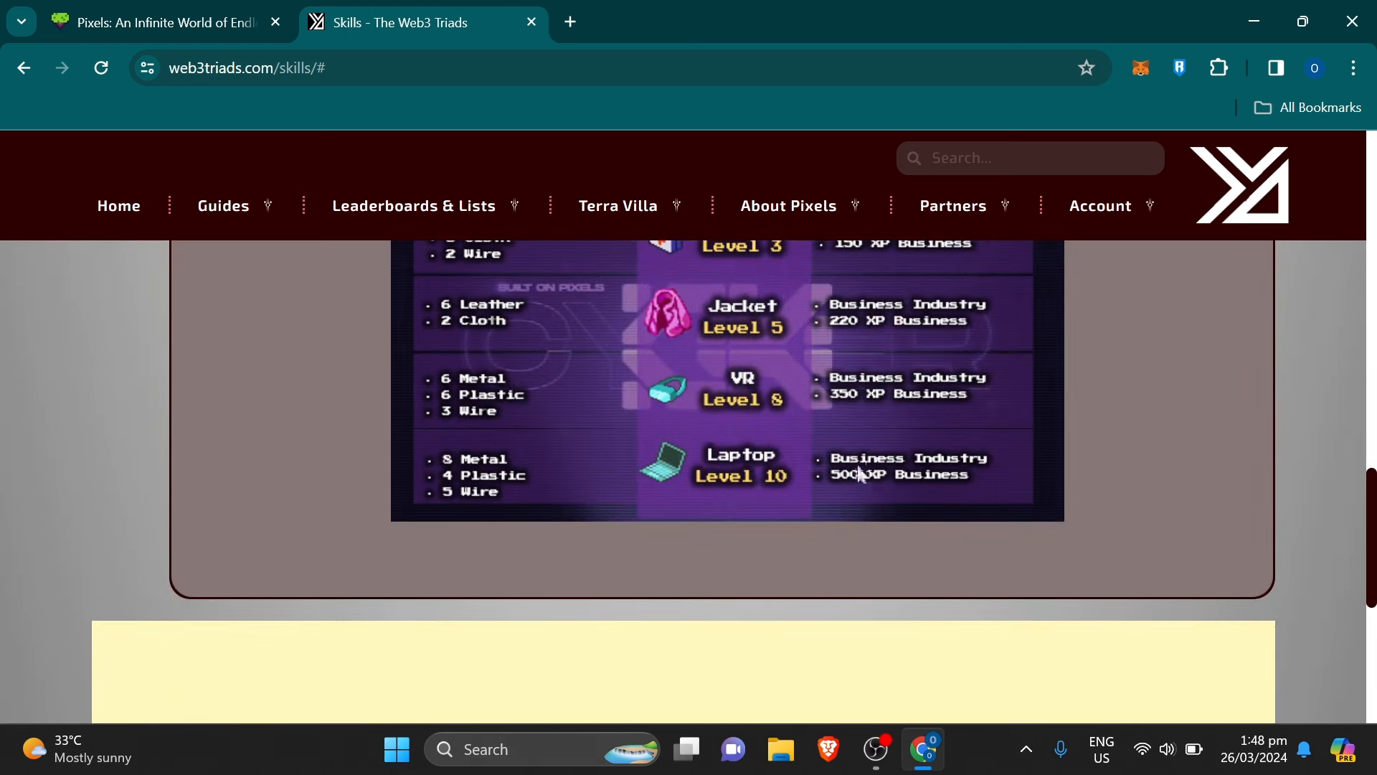
{"action": "mouse_move", "coordinate": [529, 335]}
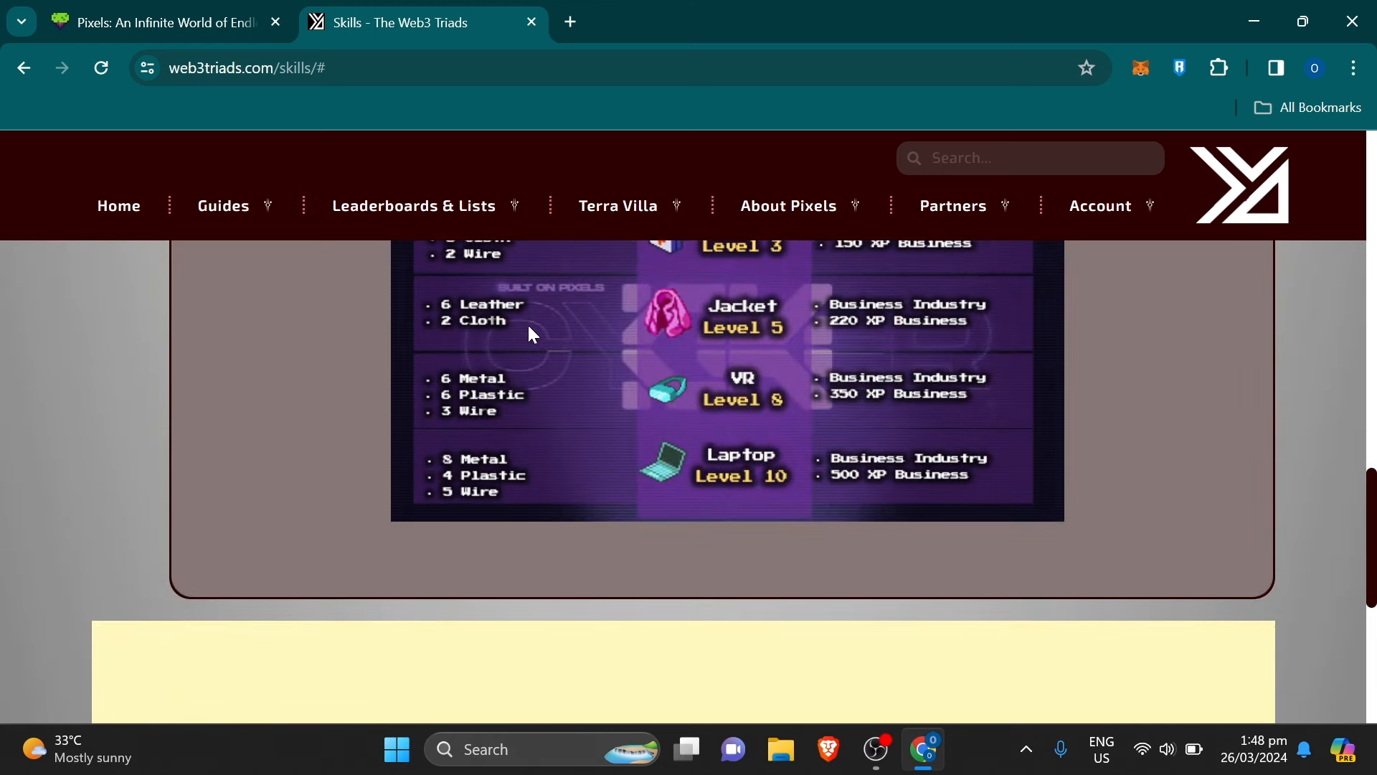
{"action": "mouse_move", "coordinate": [749, 358]}
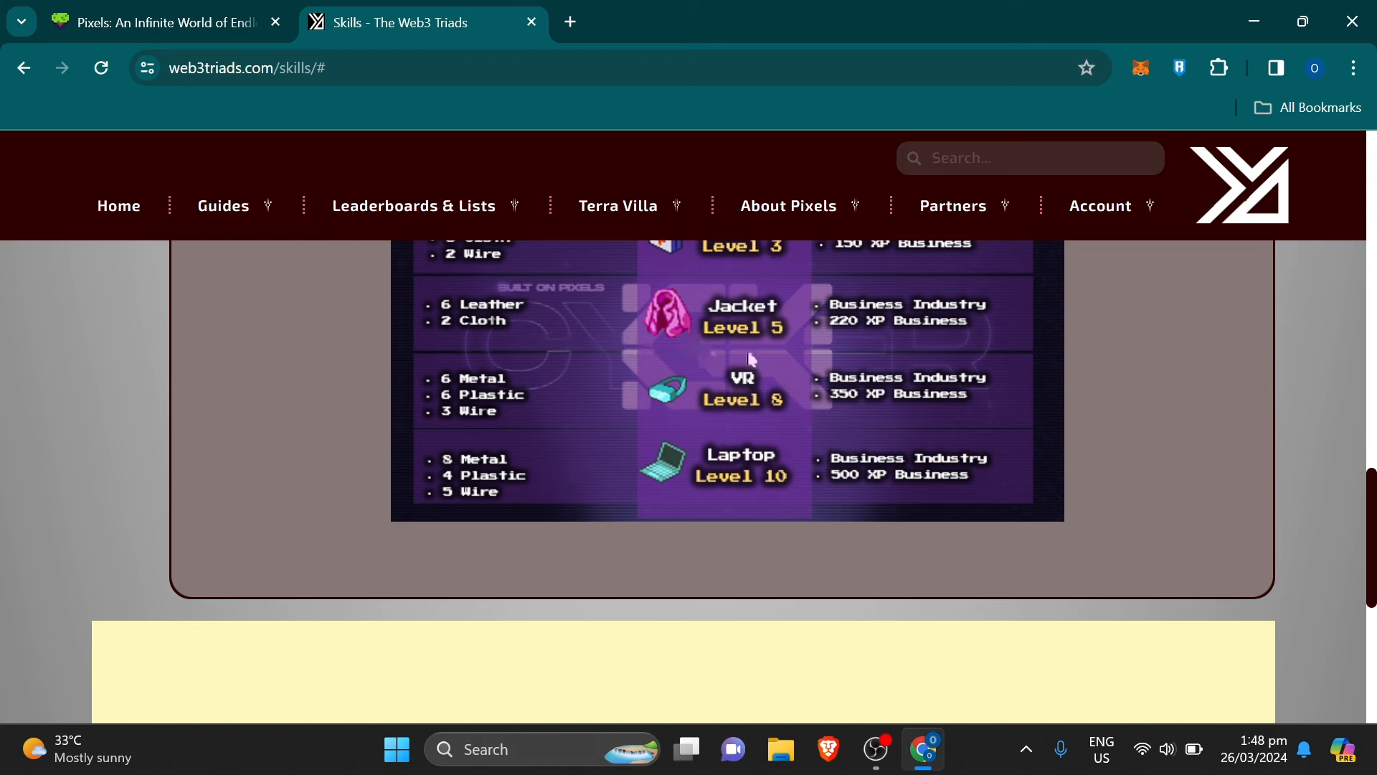
{"action": "left_click", "coordinate": [158, 22]}
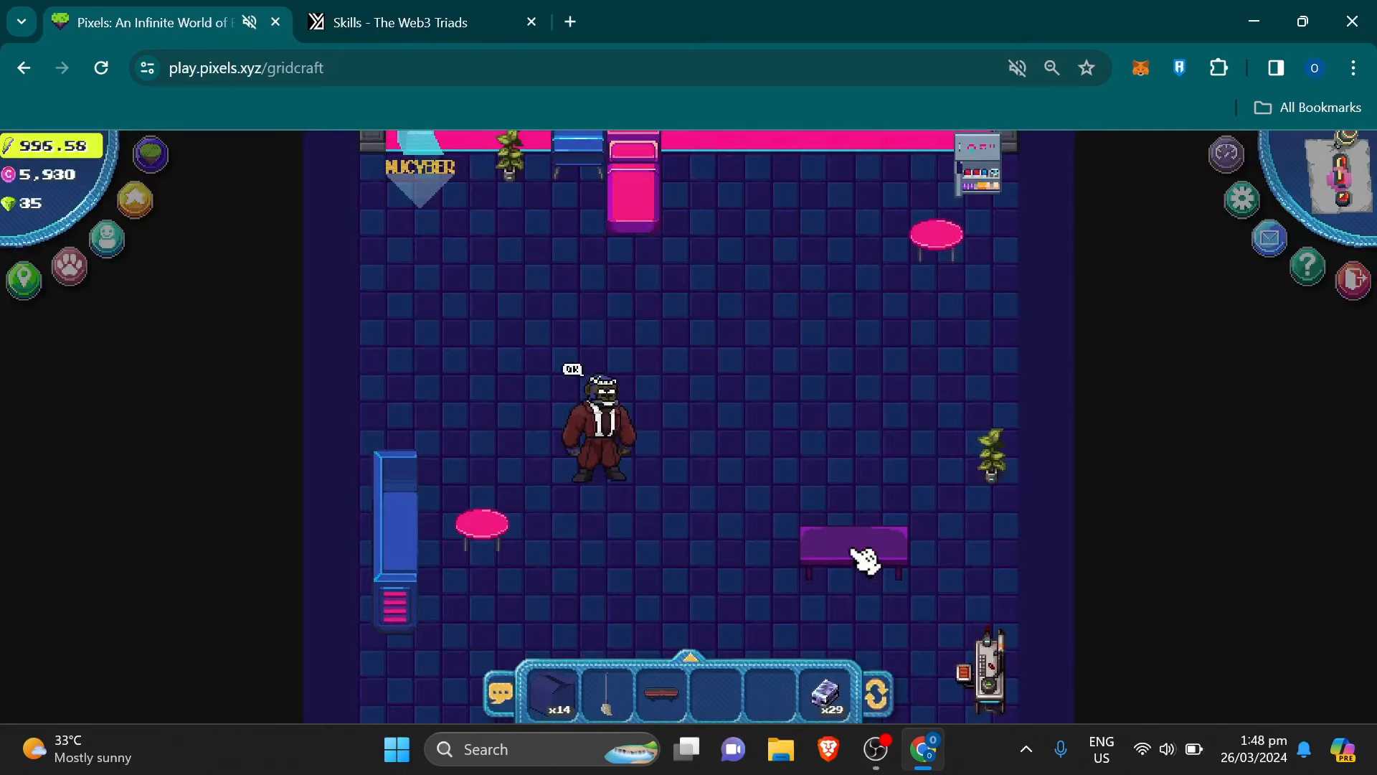